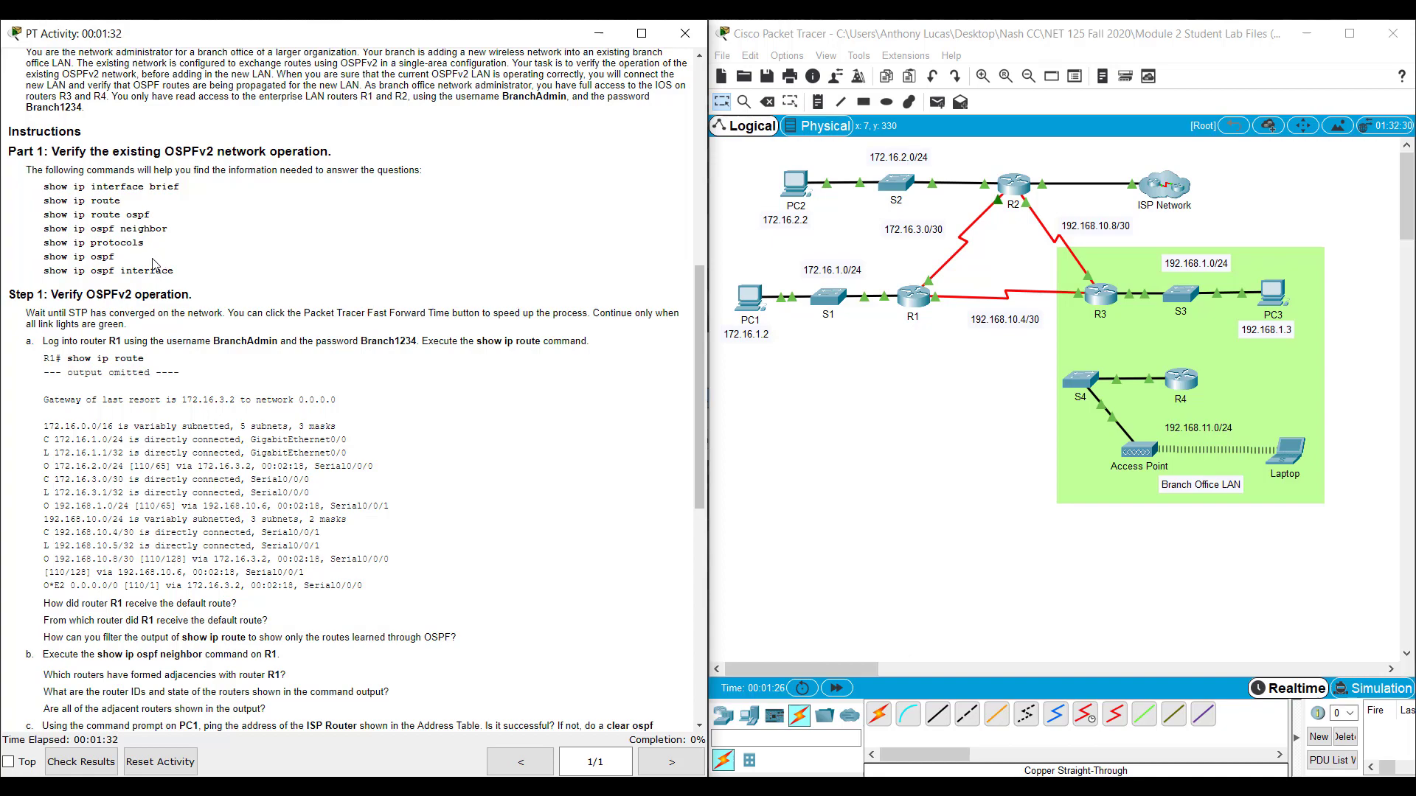
Step: Scroll the activity instructions down to Part 2, Step 2 about cabling R4 to S3
scroll(down, 3)
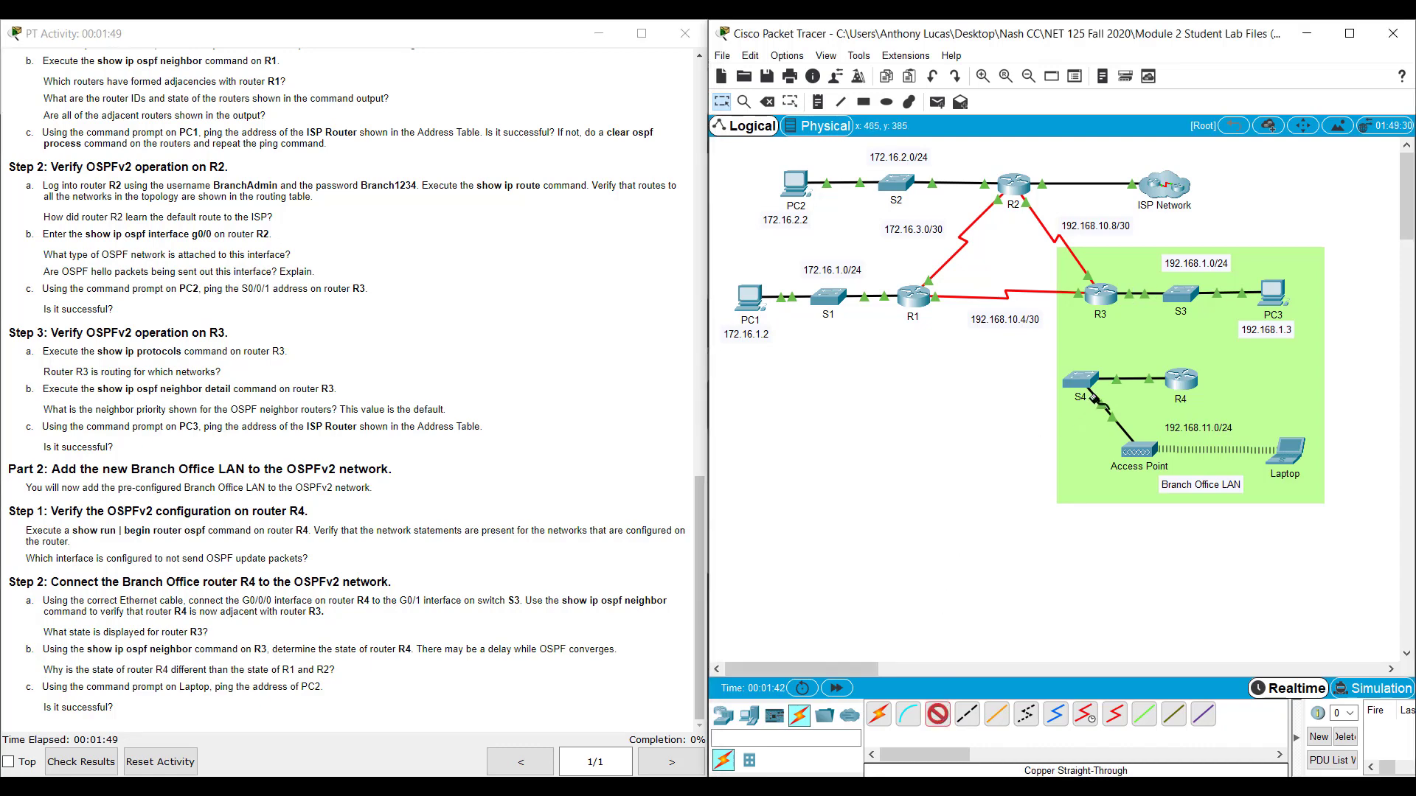
Step: Cable switch S3 to router R4's GigabitEthernet0/0/0 with the copper straight-through, reaching 100% completion
click(1179, 294)
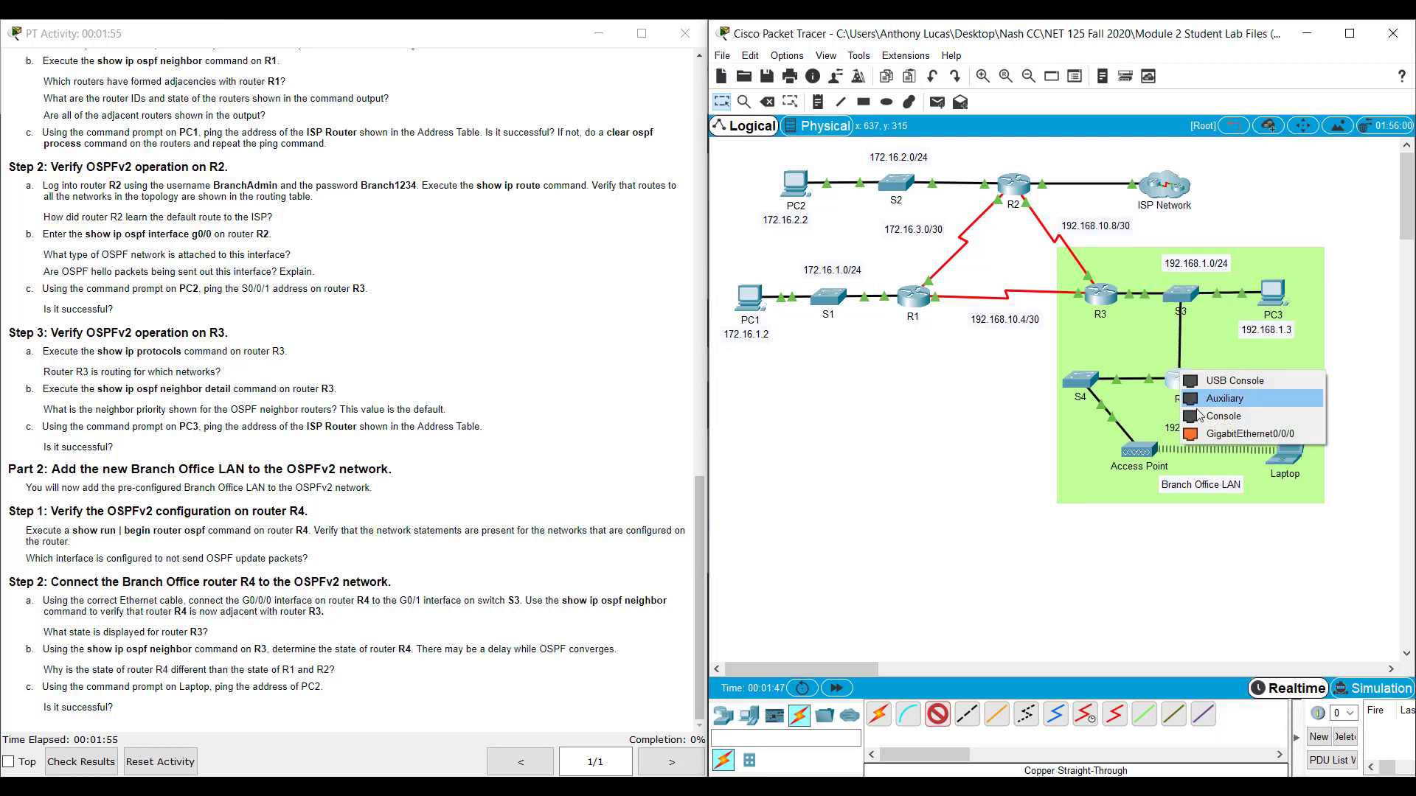
click(1253, 433)
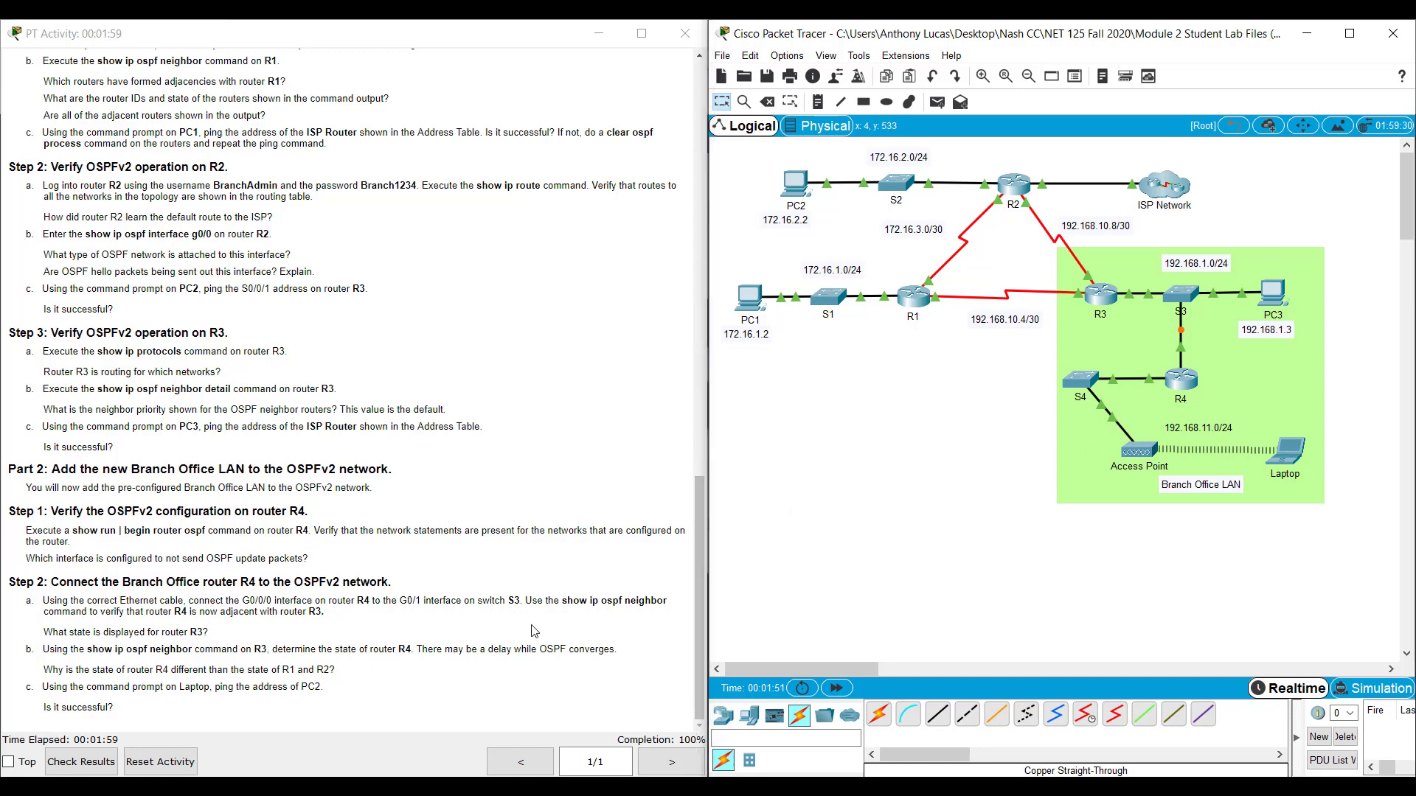
mouse_move(444, 573)
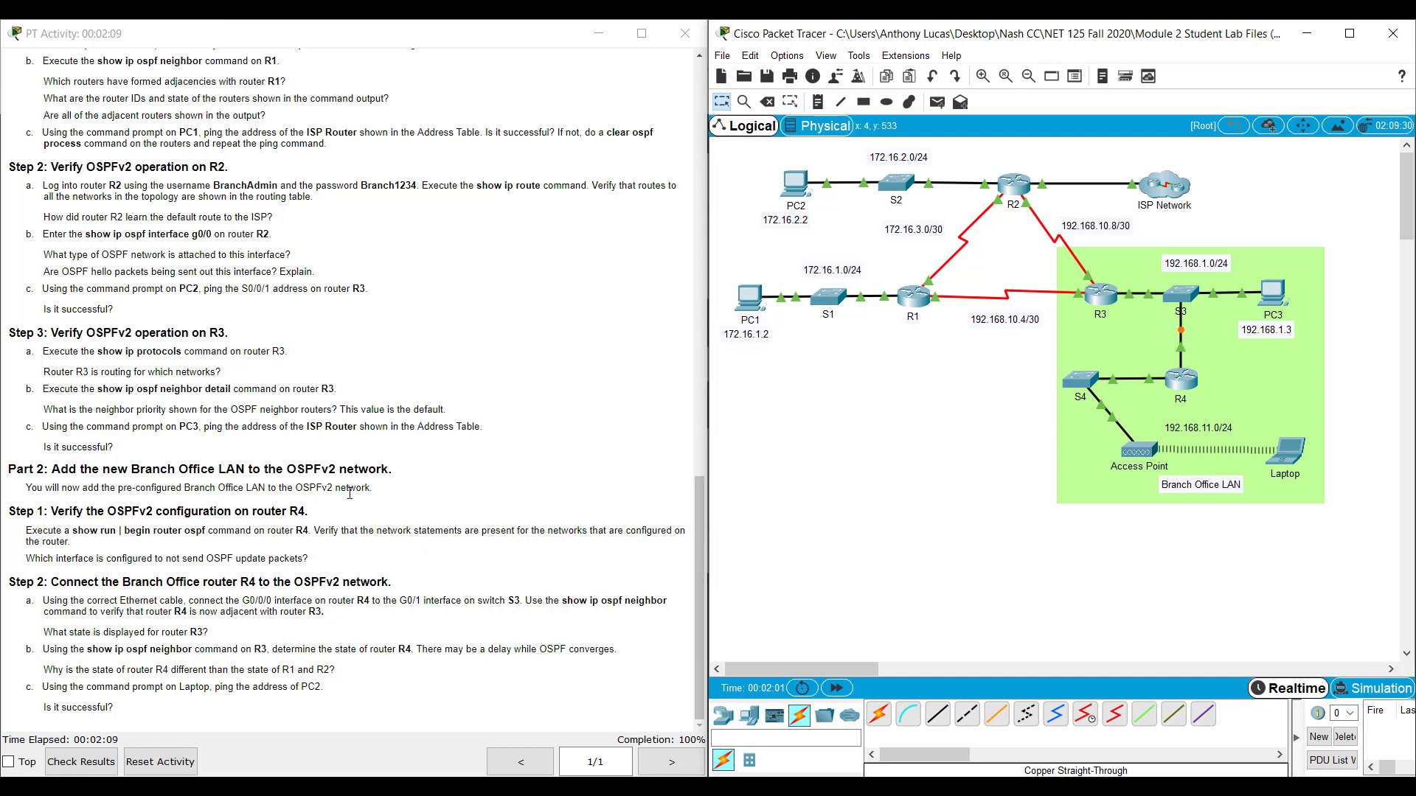
mouse_move(464, 424)
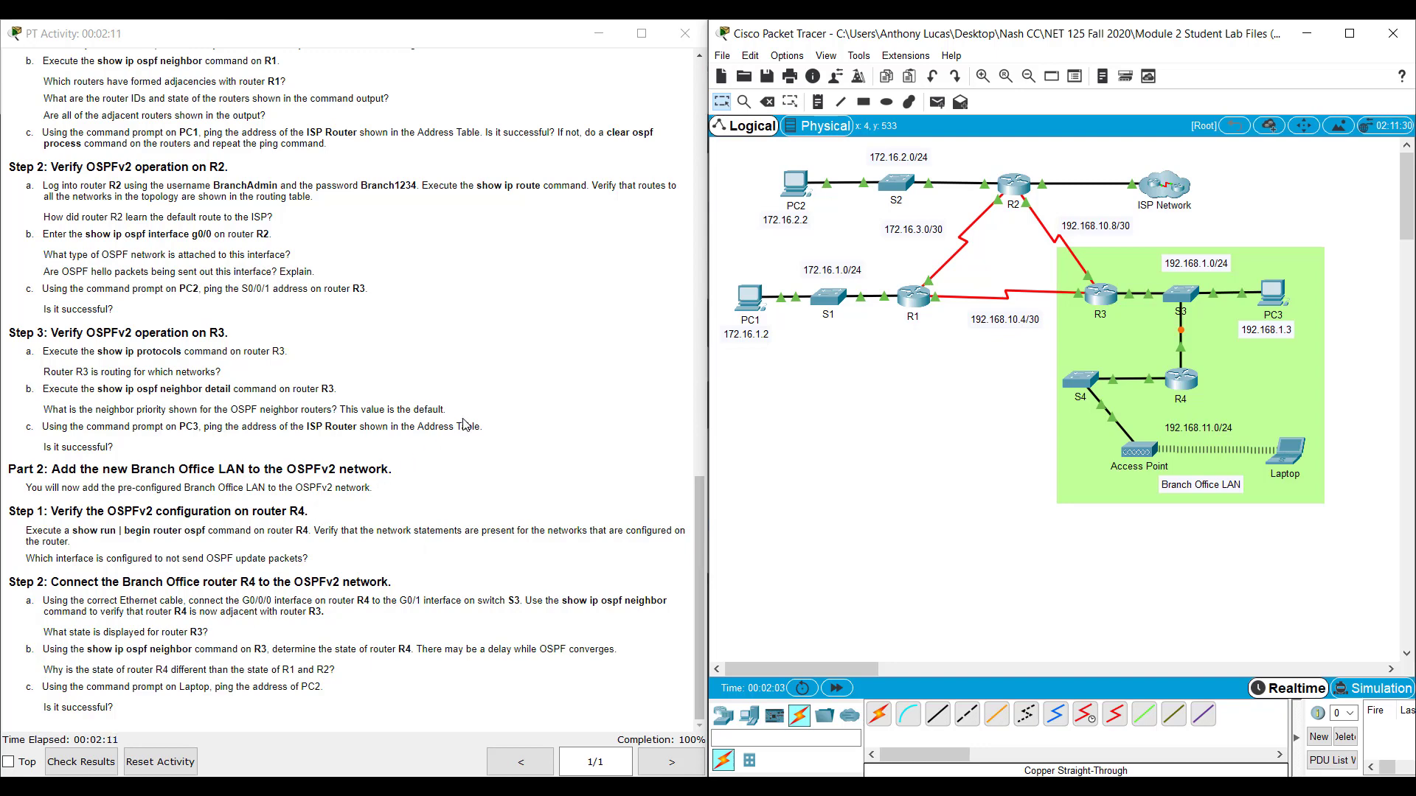
mouse_move(484, 393)
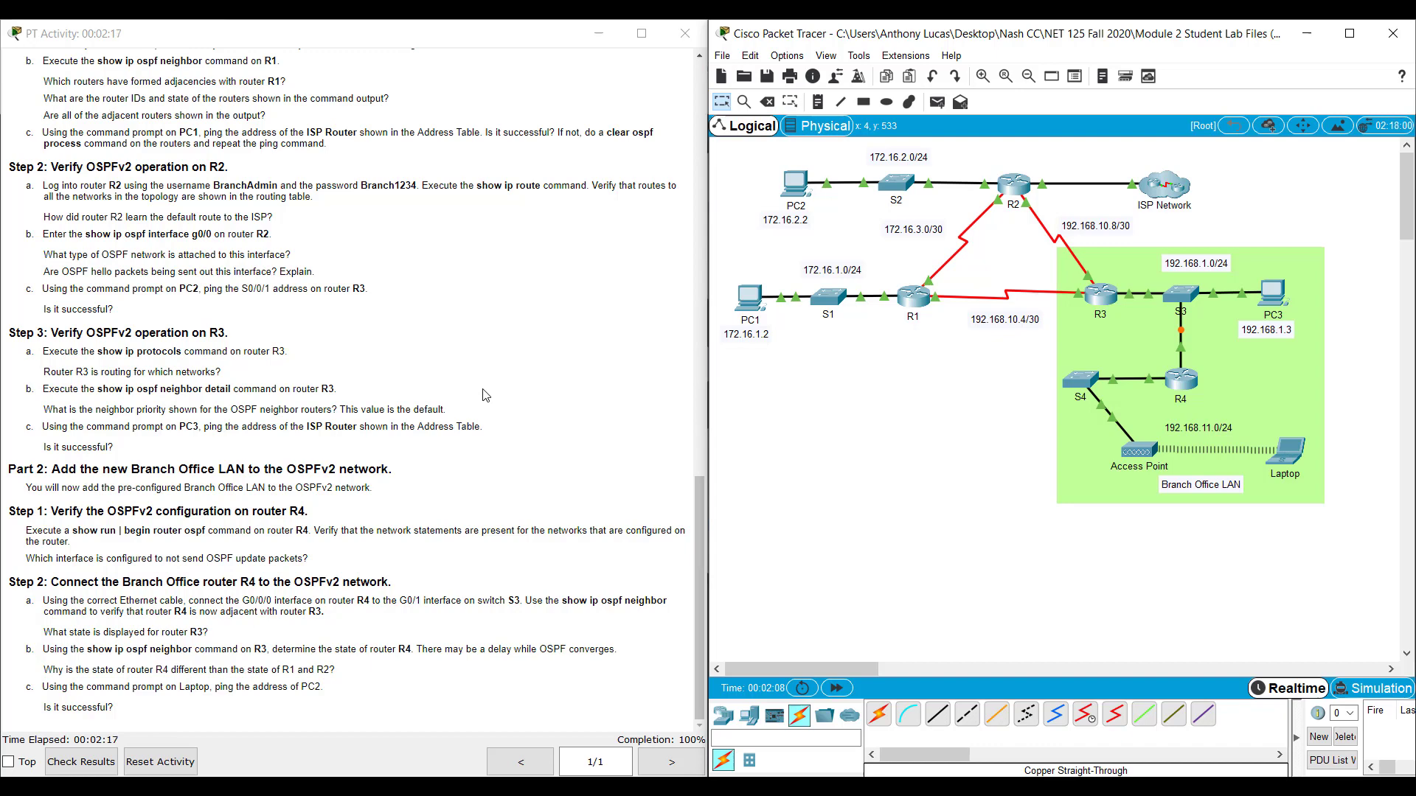
mouse_move(660, 719)
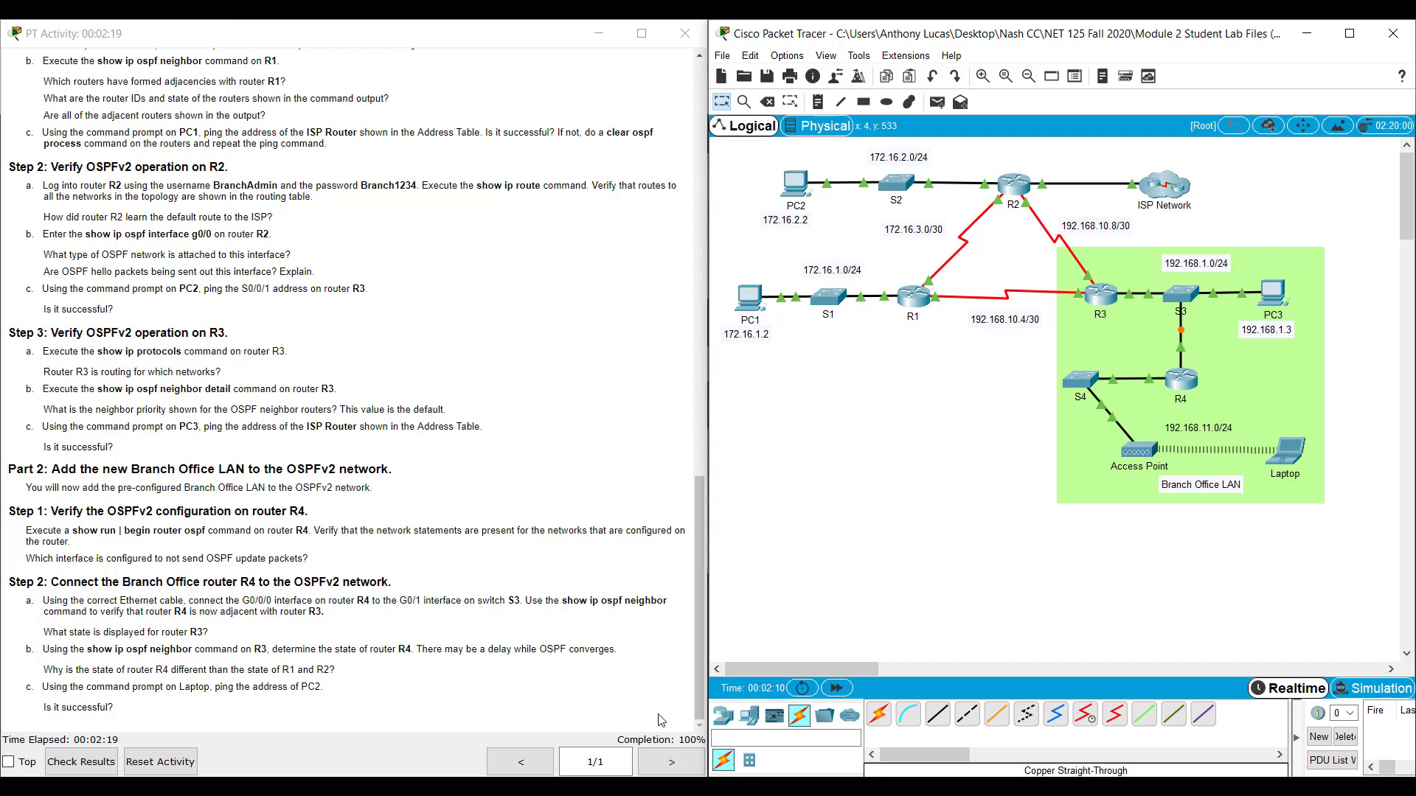